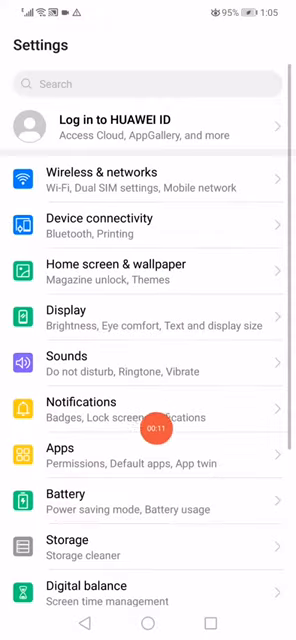
Step: Go into the Apps section of Settings to reach the installed apps list
{"action": "left_click", "coordinate": [148, 456]}
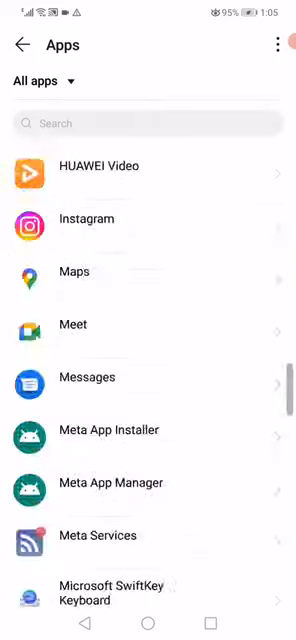
Step: Scroll the All apps list down toward the Snapchat entry
{"action": "scroll", "scroll_direction": "down", "scroll_amount": 3}
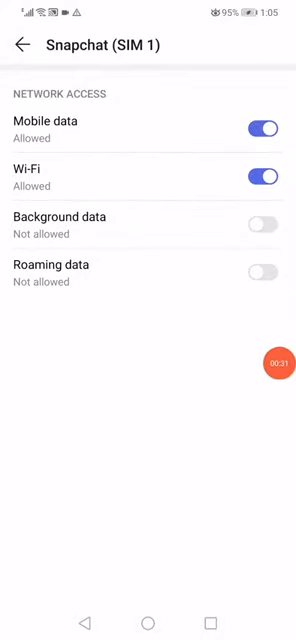
Step: Back out of Snapchat's settings to the main Apps page
{"action": "left_click", "coordinate": [20, 44]}
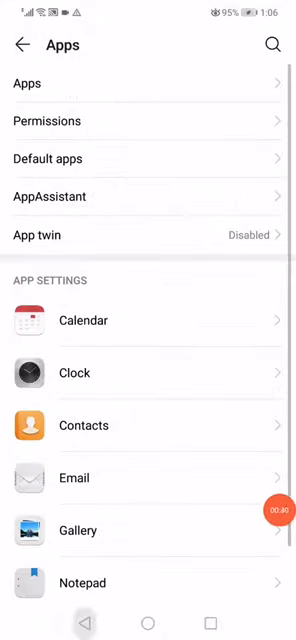
Step: Toggle Airplane mode on then off in Wireless & networks, then re-enable Wi-Fi to reconnect to F660
{"action": "left_click", "coordinate": [20, 44]}
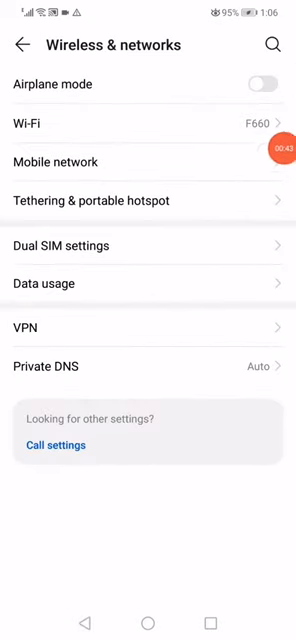
{"action": "left_click", "coordinate": [264, 84]}
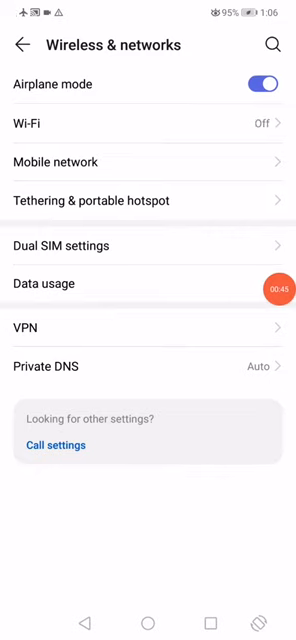
{"action": "left_click", "coordinate": [260, 84]}
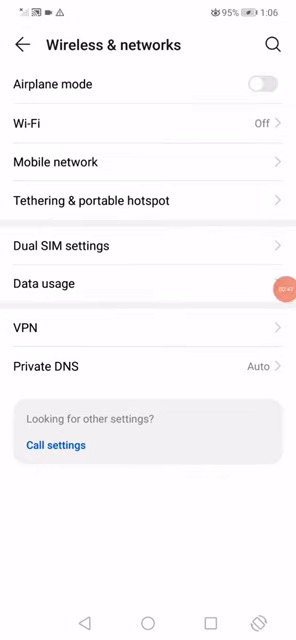
{"action": "left_click", "coordinate": [148, 124]}
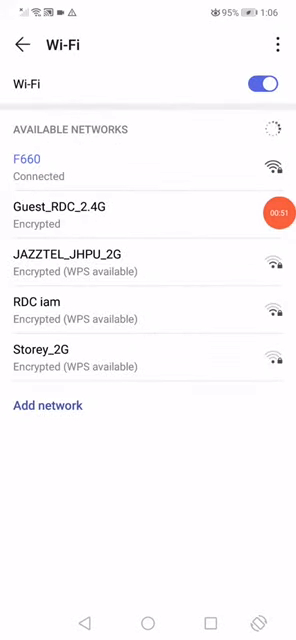